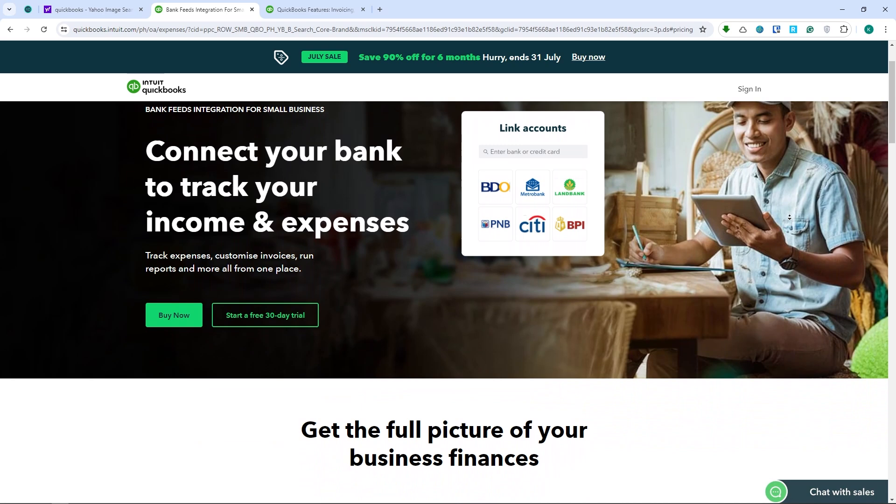
Step: Read down the Bank Feeds page, past the business-finances benefits, to the 'Over 7 million customers' banner
scroll(down, 3)
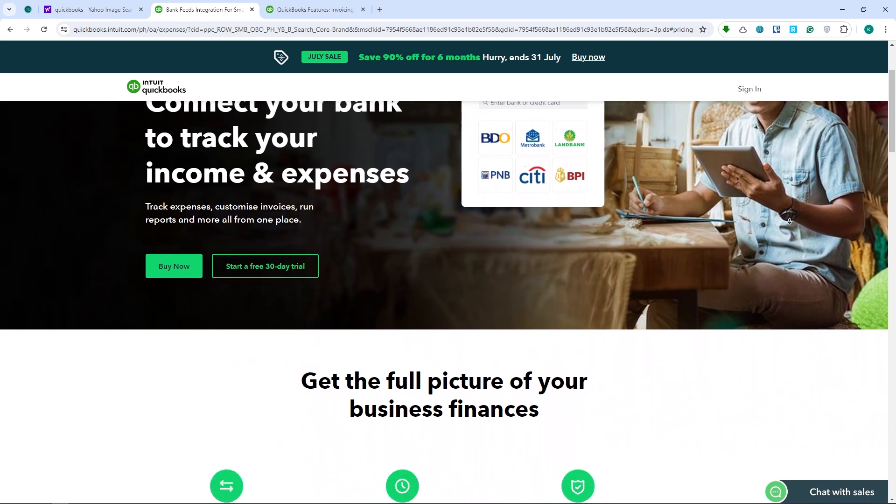
scroll(down, 3)
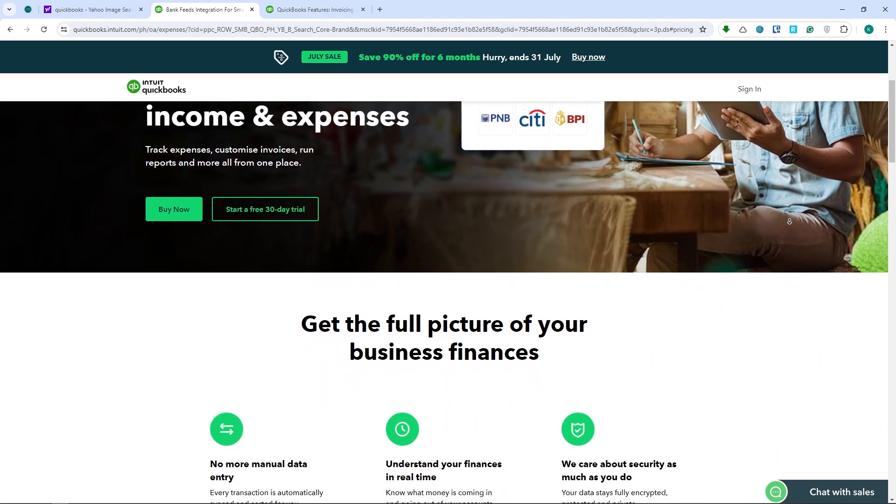
scroll(down, 3)
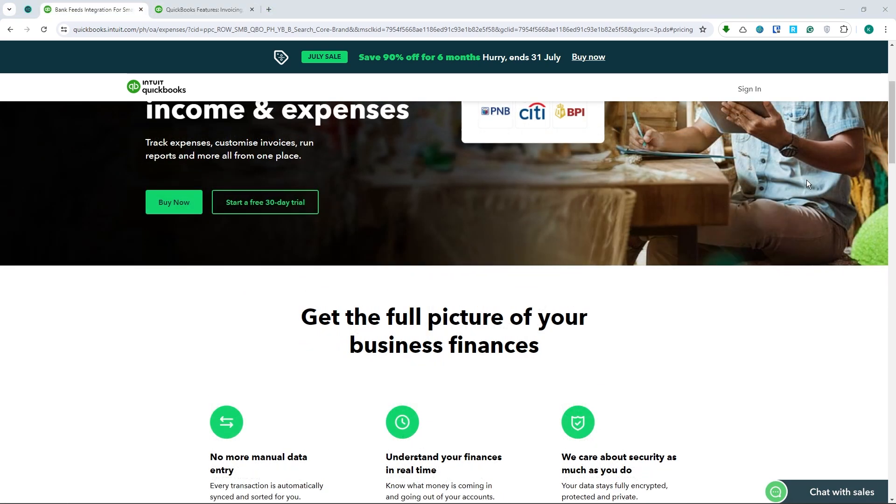
scroll(down, 3)
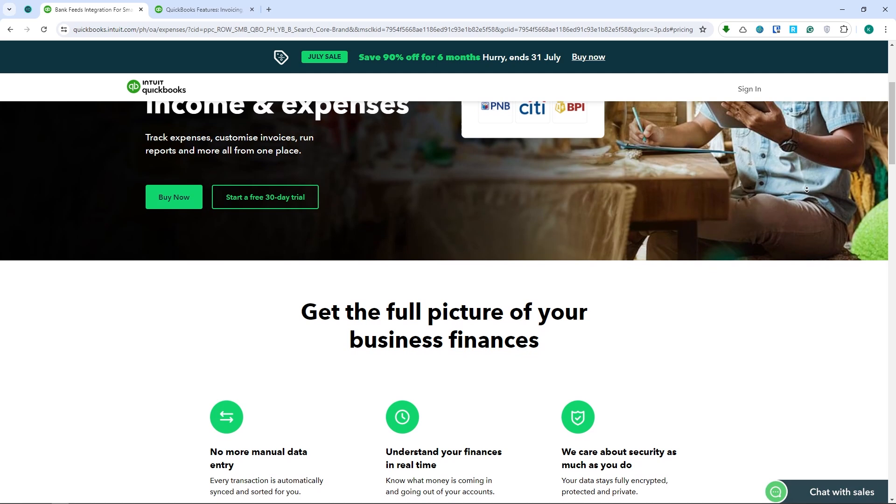
scroll(down, 3)
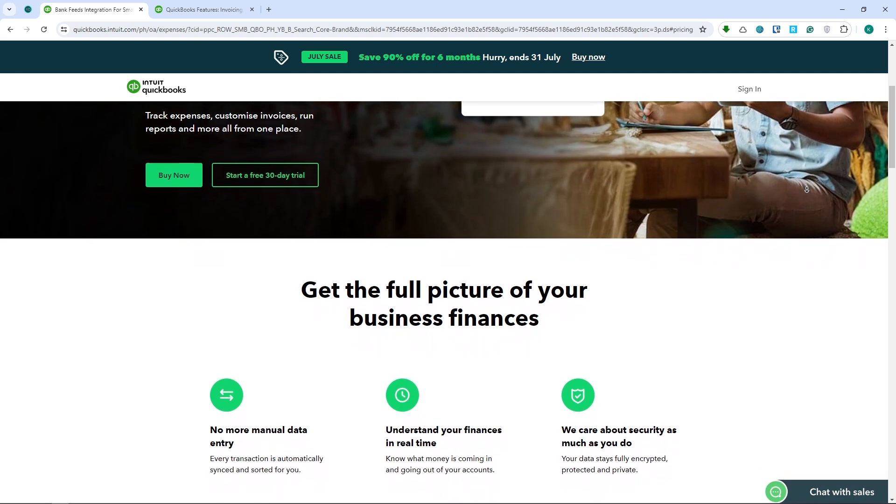
scroll(down, 3)
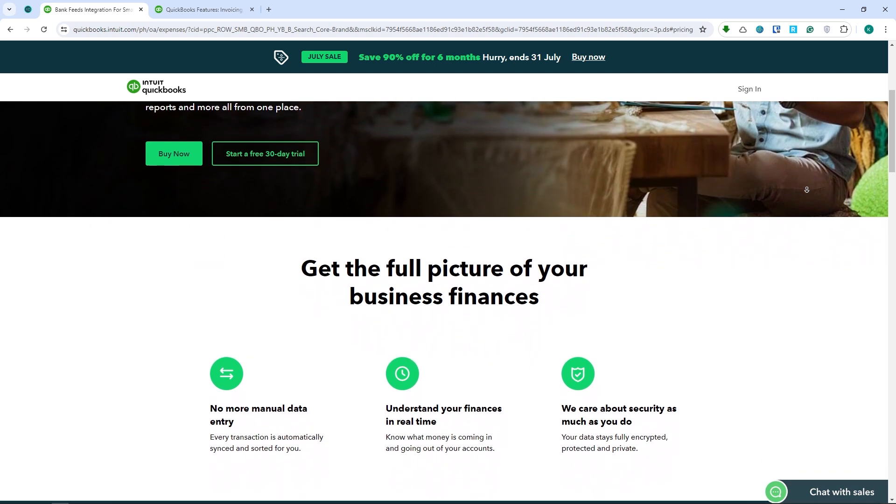
scroll(down, 3)
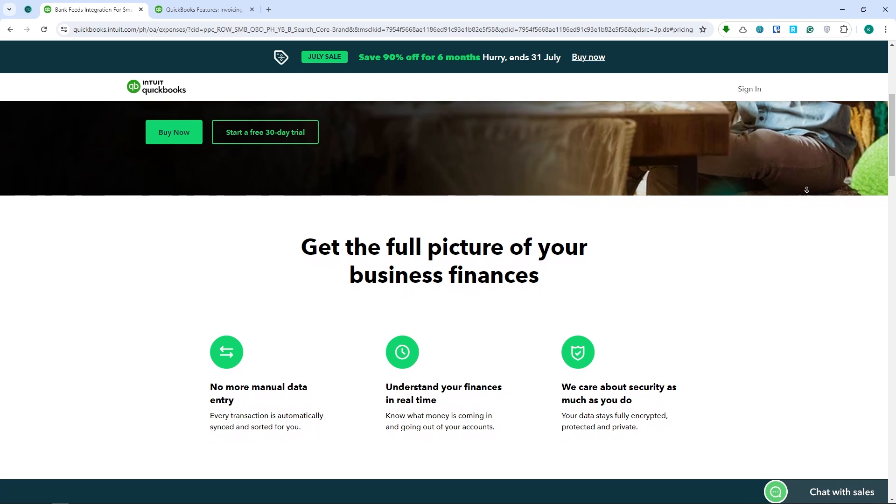
scroll(down, 3)
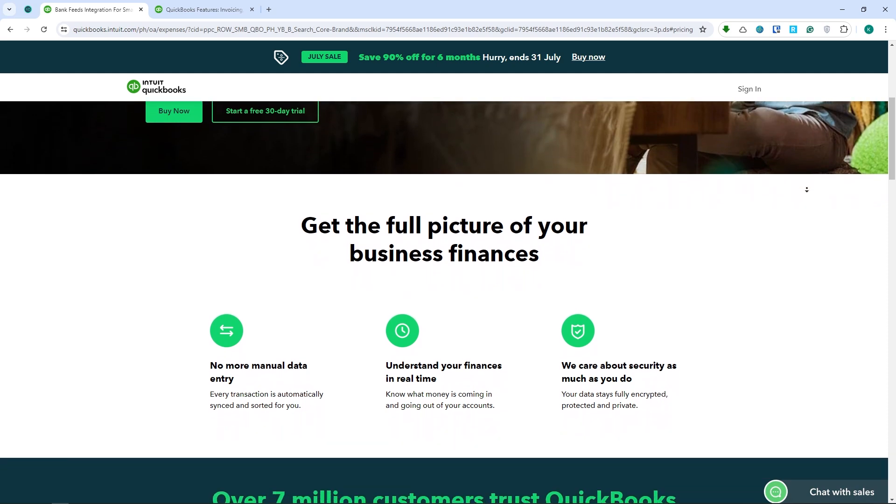
scroll(down, 3)
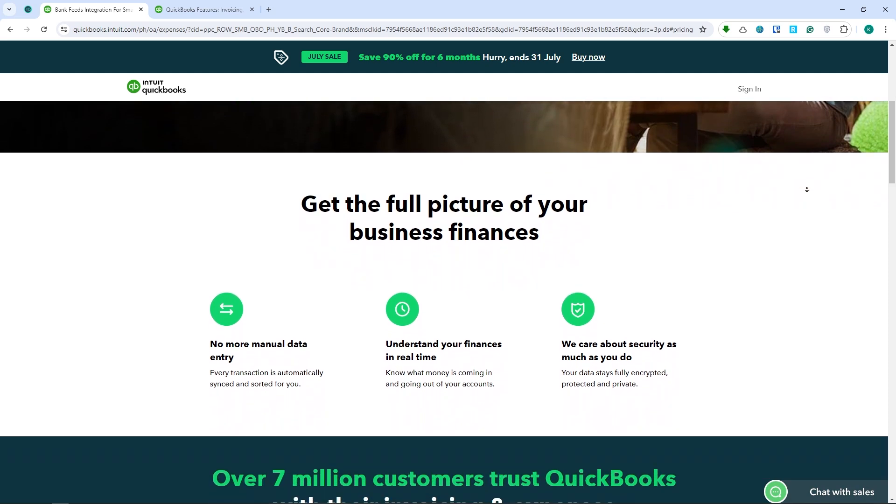
scroll(down, 3)
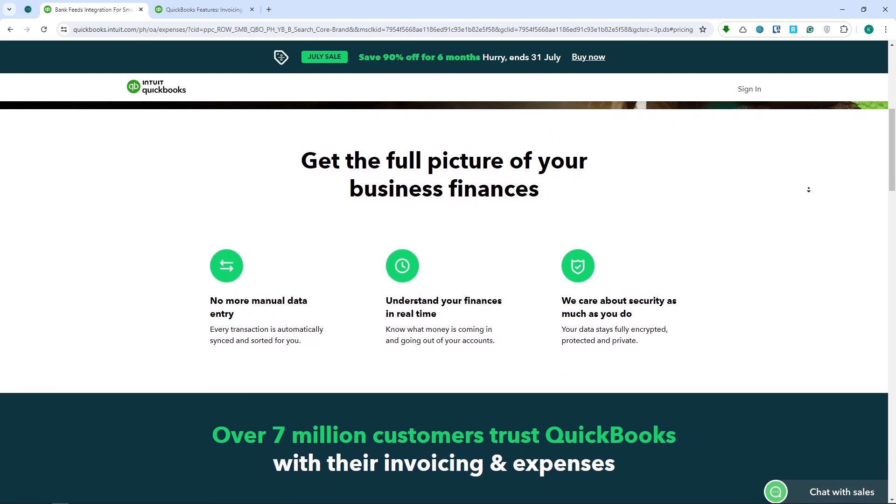
scroll(down, 3)
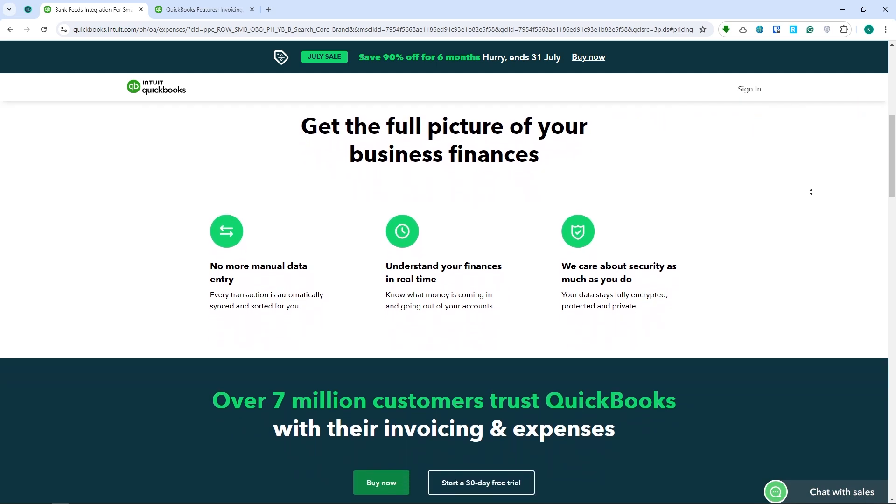
scroll(down, 3)
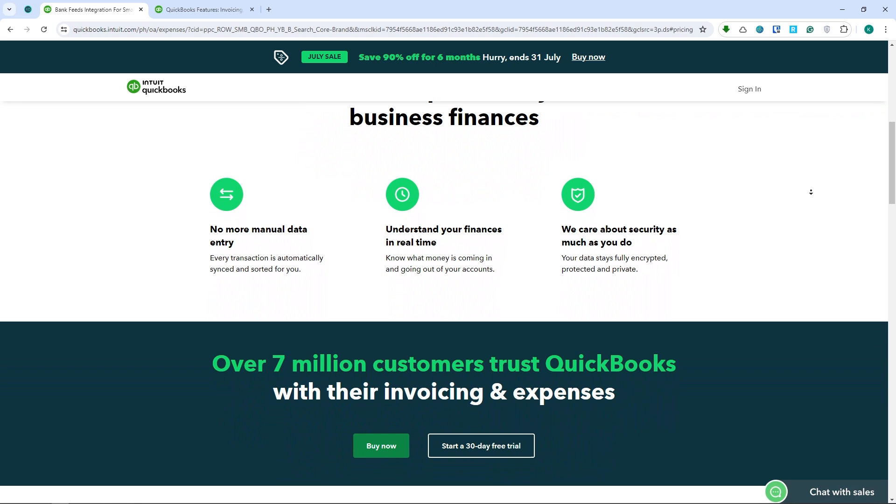
scroll(down, 3)
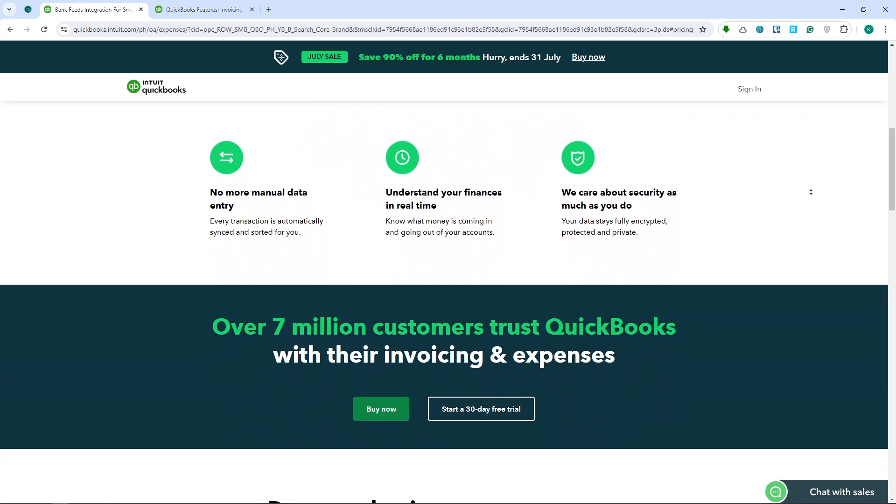
scroll(down, 3)
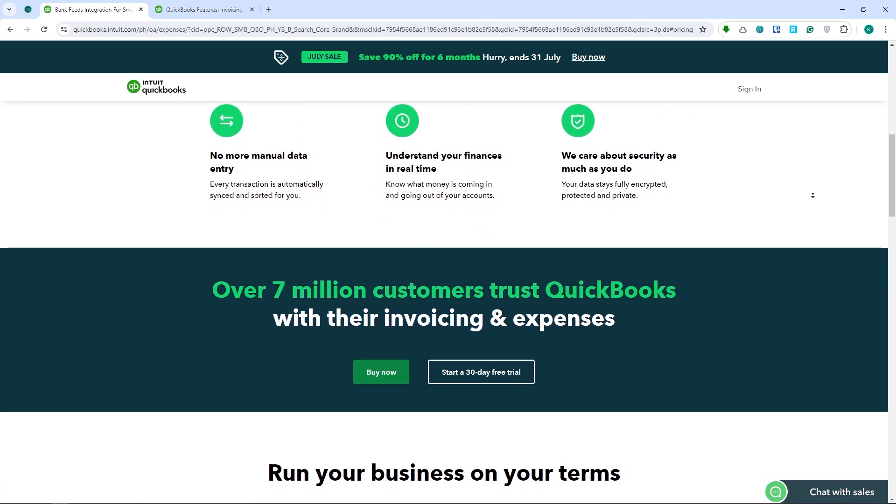
scroll(down, 3)
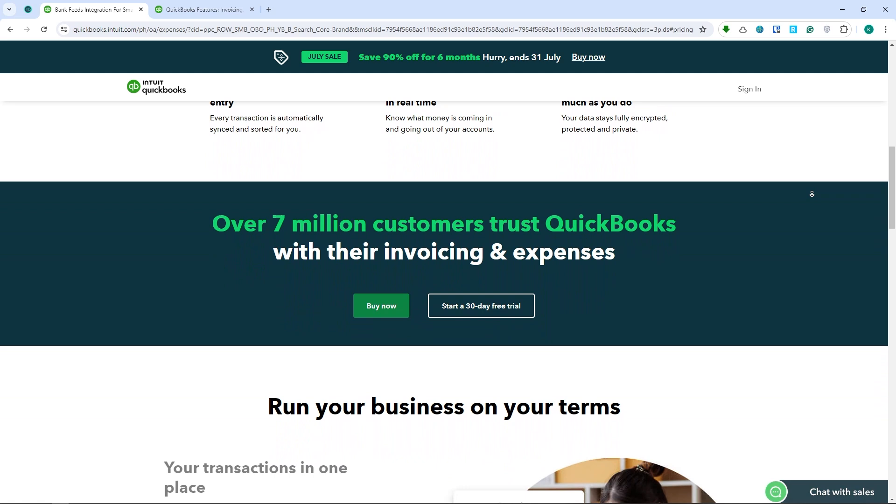
Step: Read the three 'Run your business on your terms' feature points and continue to 'Available banks'
scroll(down, 3)
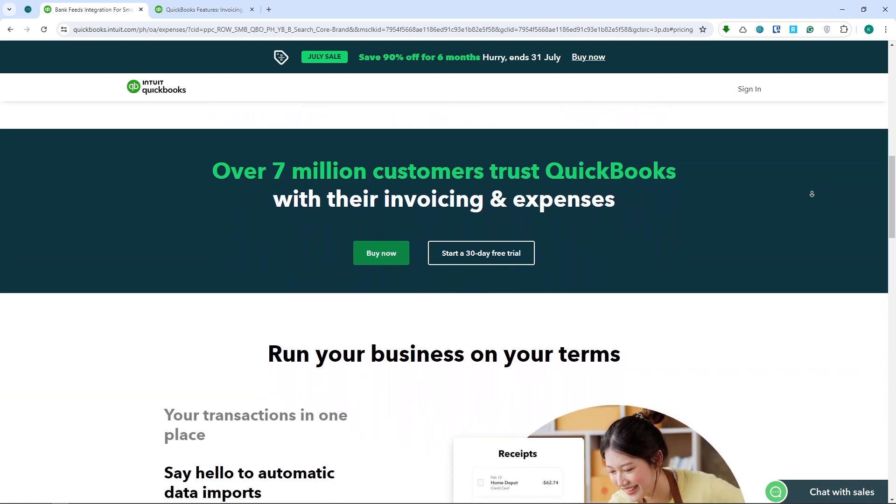
scroll(down, 3)
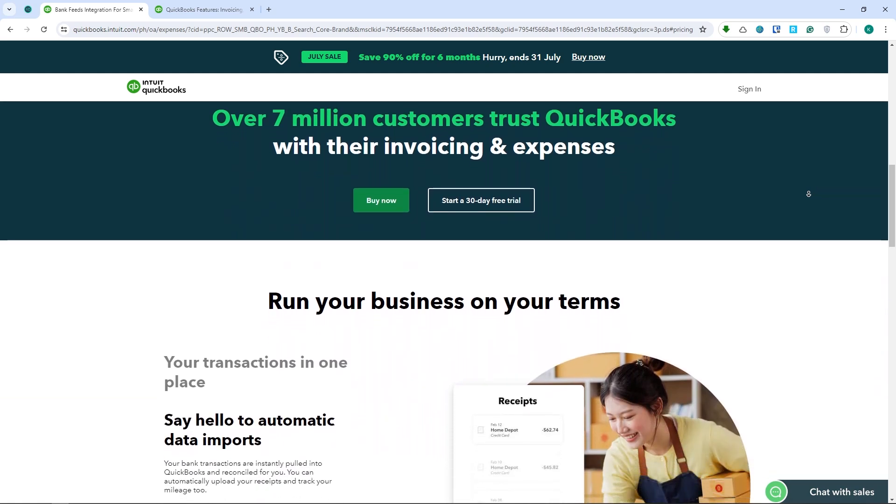
scroll(down, 3)
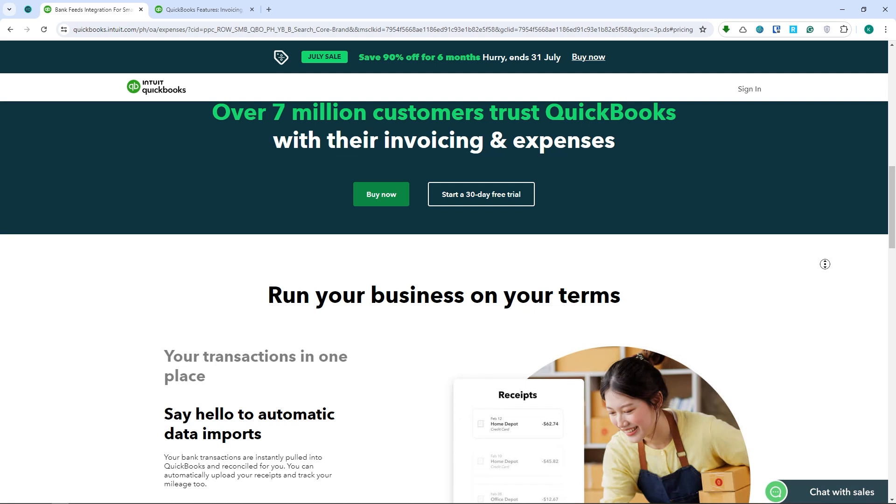
scroll(down, 3)
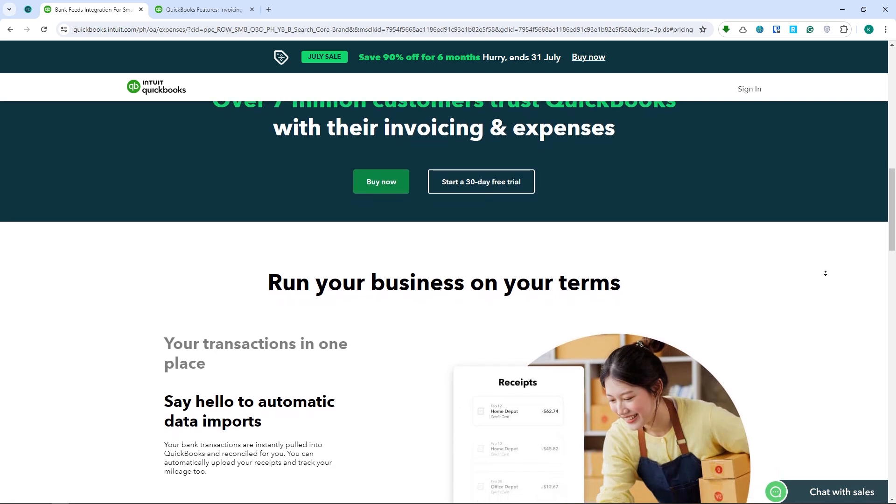
scroll(down, 3)
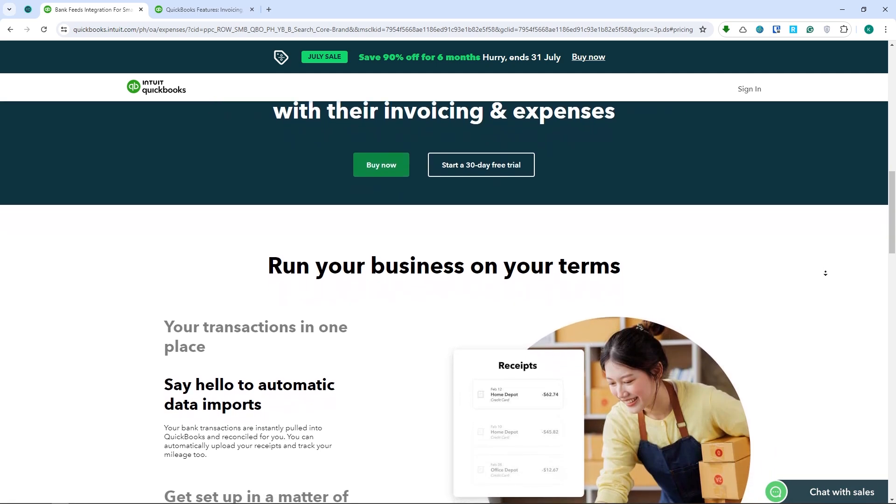
scroll(down, 3)
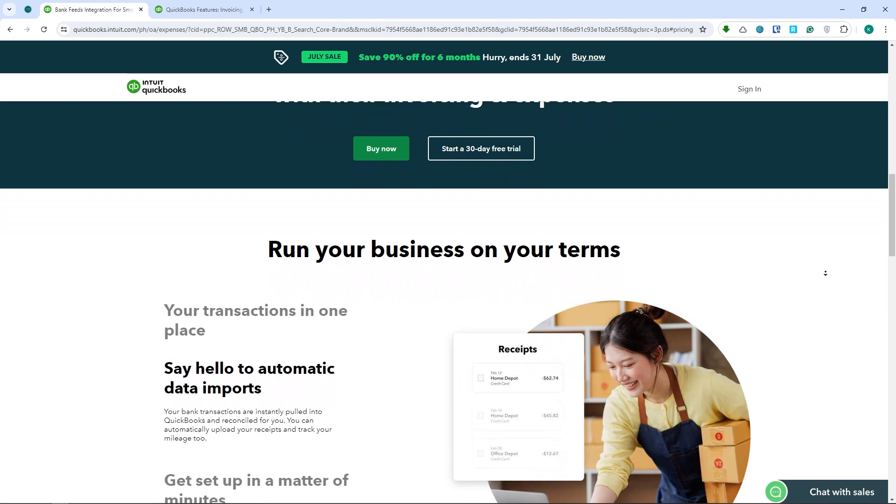
scroll(down, 3)
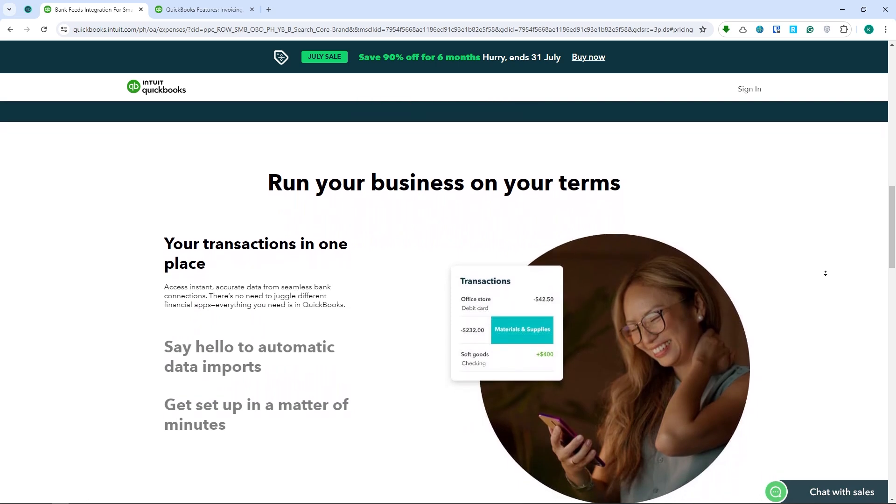
scroll(down, 3)
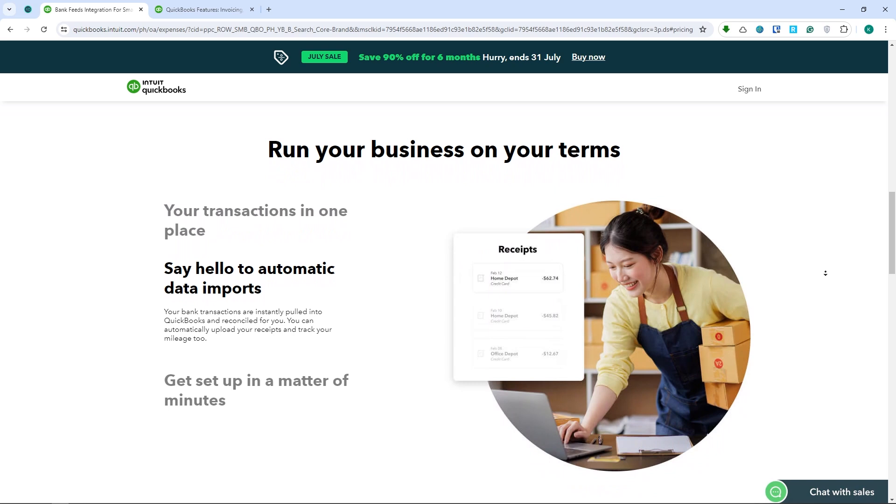
scroll(down, 3)
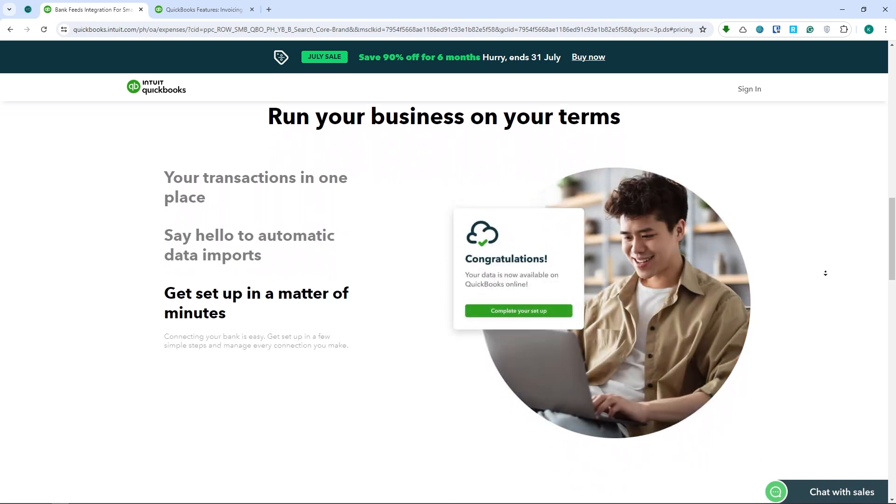
scroll(down, 3)
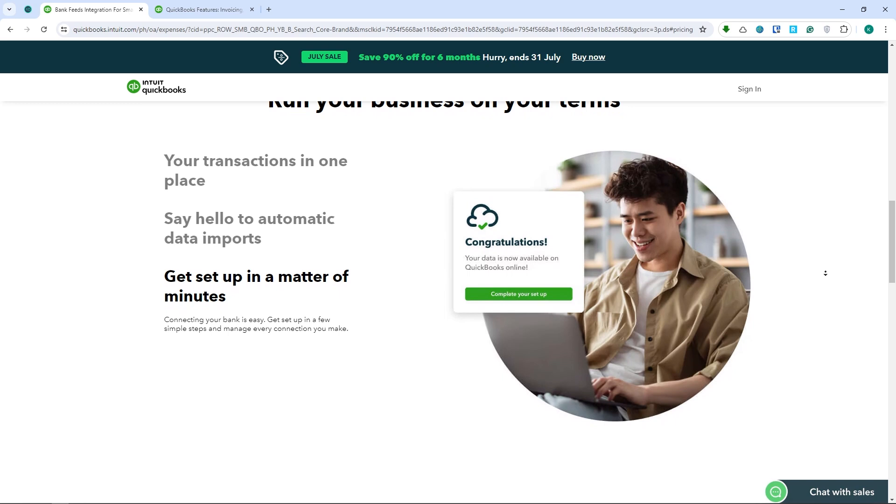
scroll(down, 3)
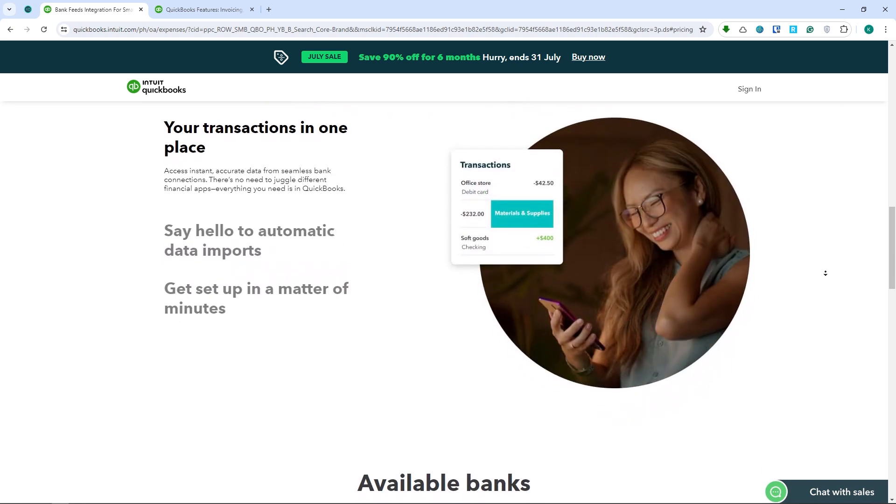
scroll(down, 3)
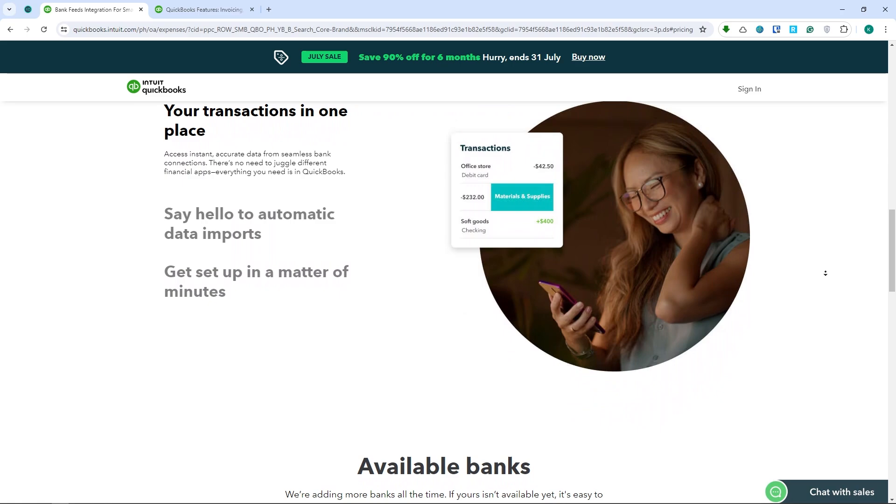
scroll(down, 3)
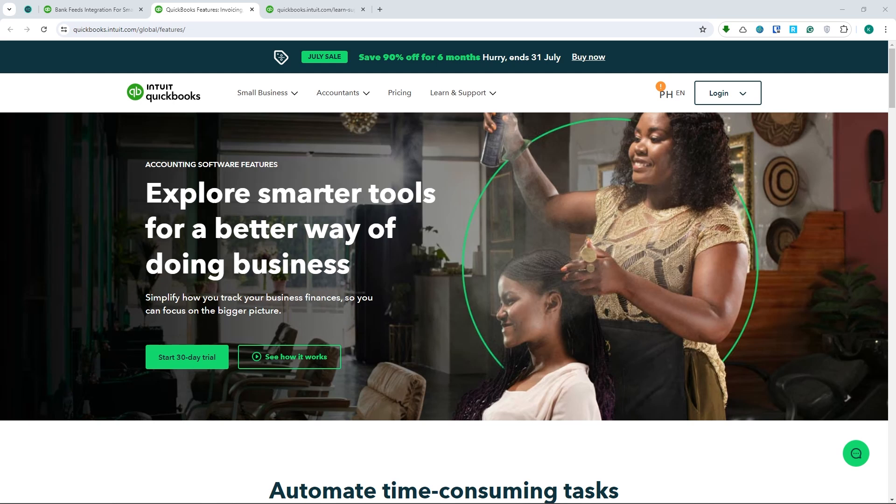
mouse_move(761, 176)
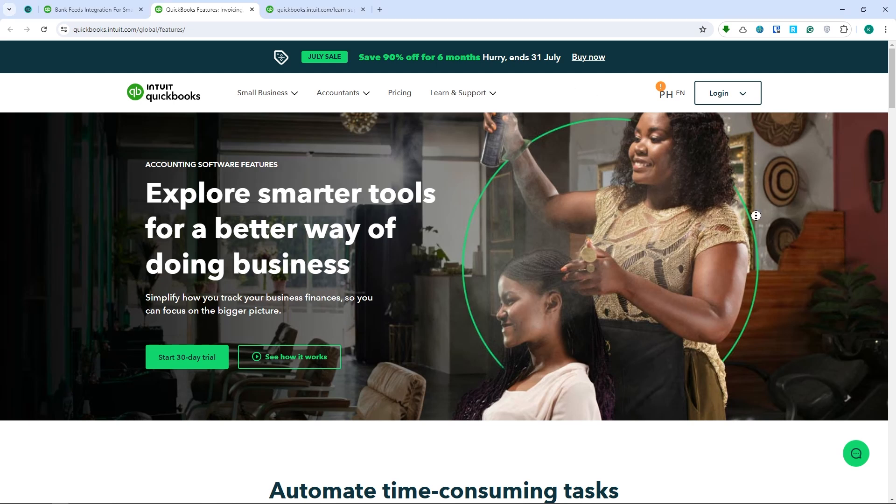
Step: Scroll the Features page past the hero banner toward the Automate time-consuming tasks cards
scroll(down, 3)
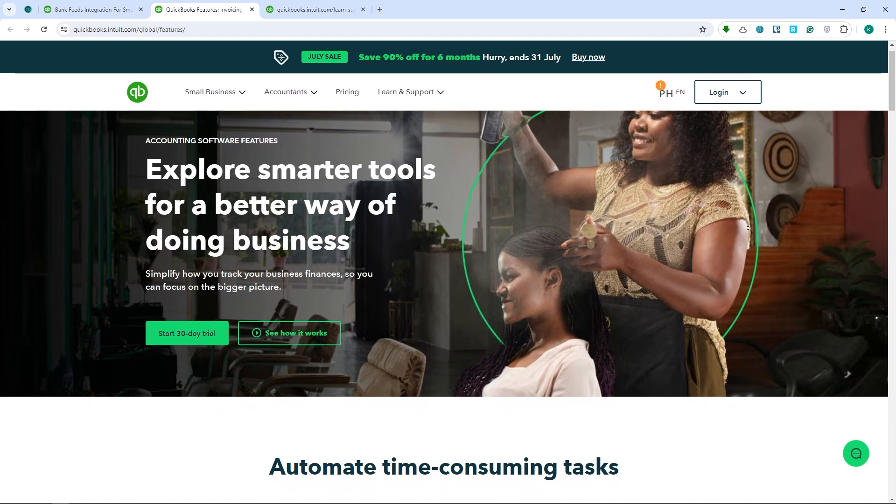
scroll(down, 3)
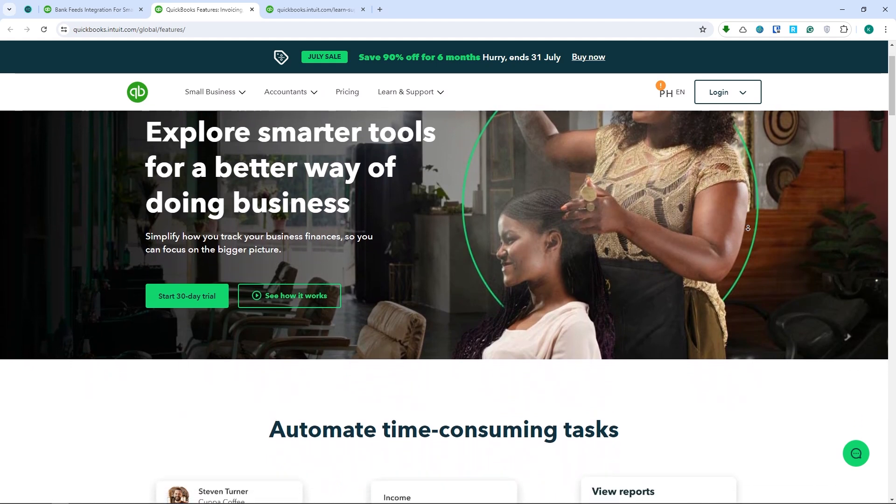
scroll(down, 3)
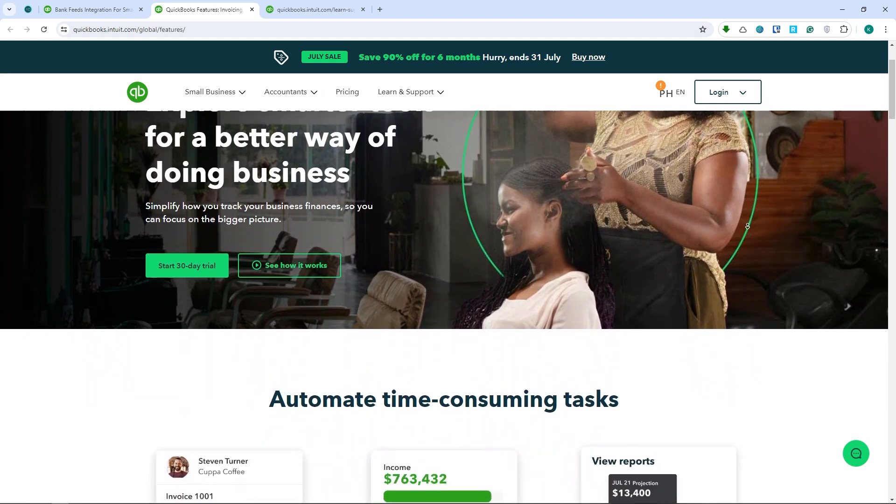
scroll(down, 3)
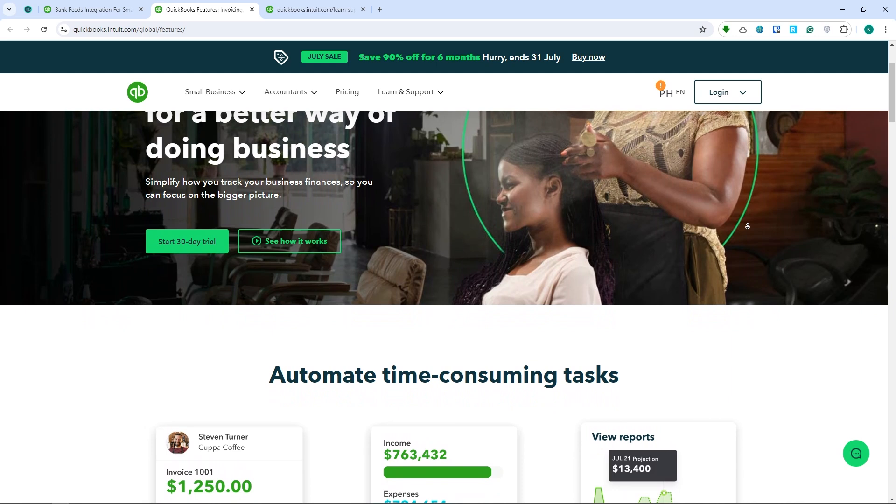
scroll(down, 3)
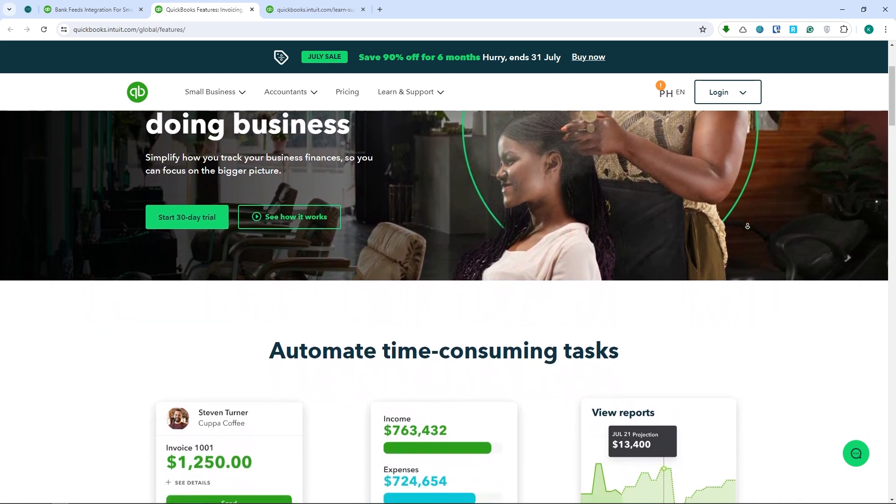
scroll(down, 3)
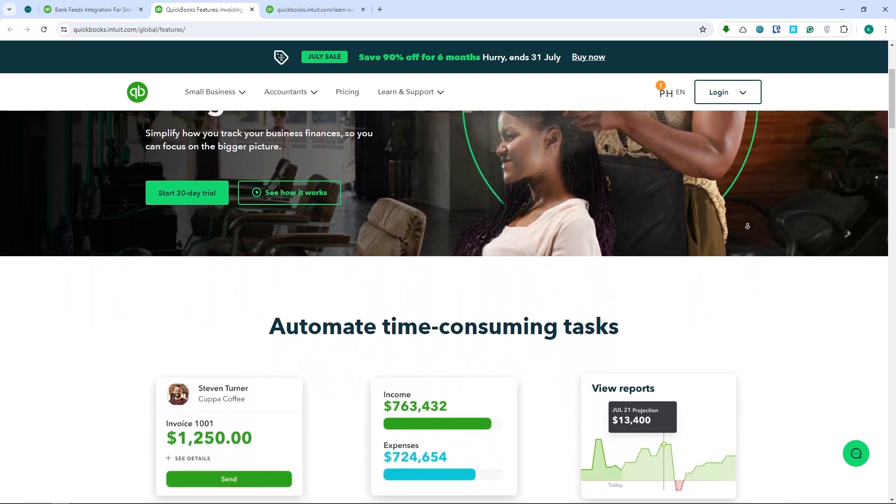
scroll(down, 3)
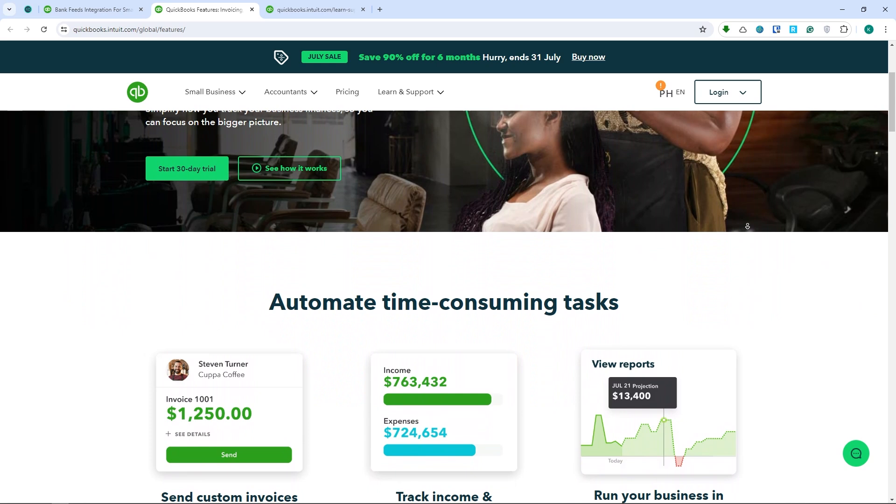
scroll(down, 3)
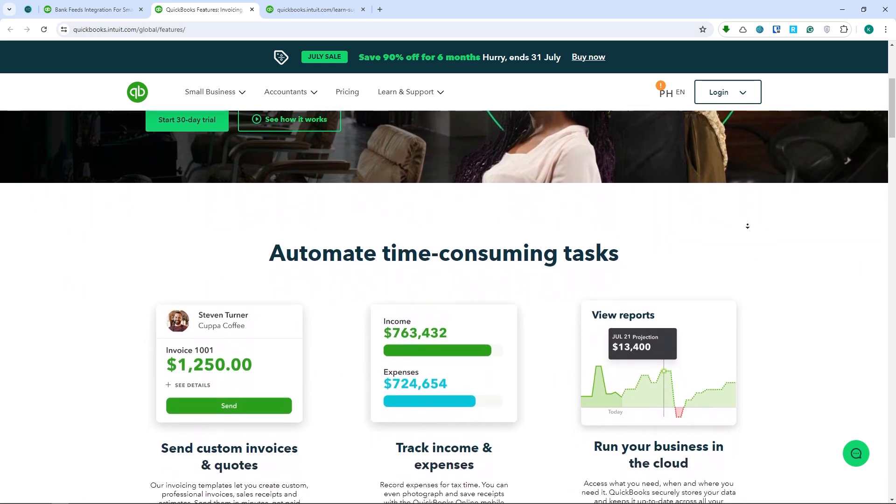
scroll(down, 3)
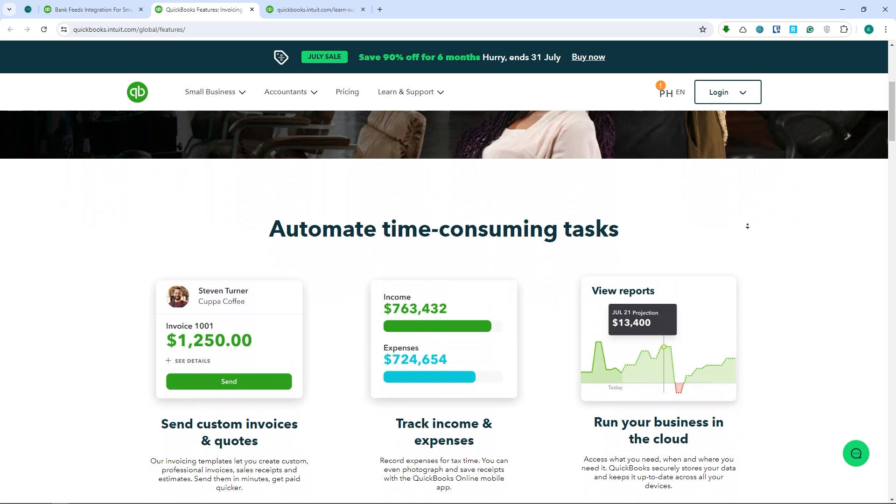
scroll(down, 3)
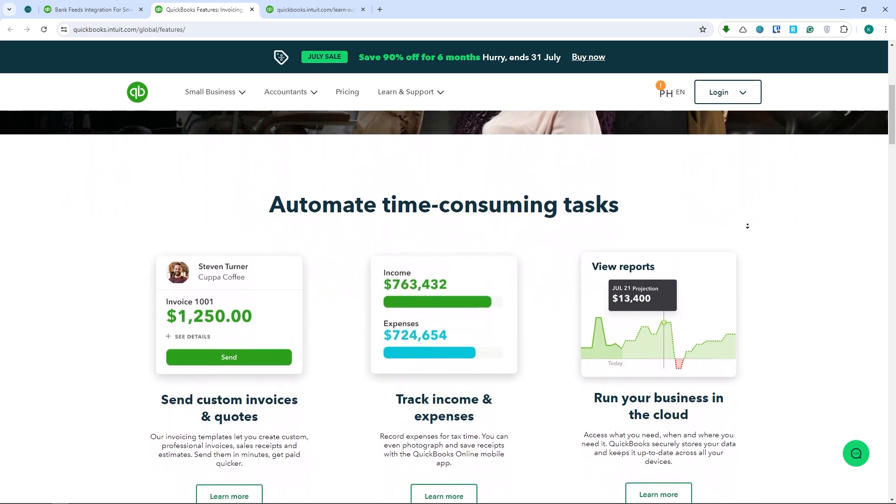
scroll(down, 3)
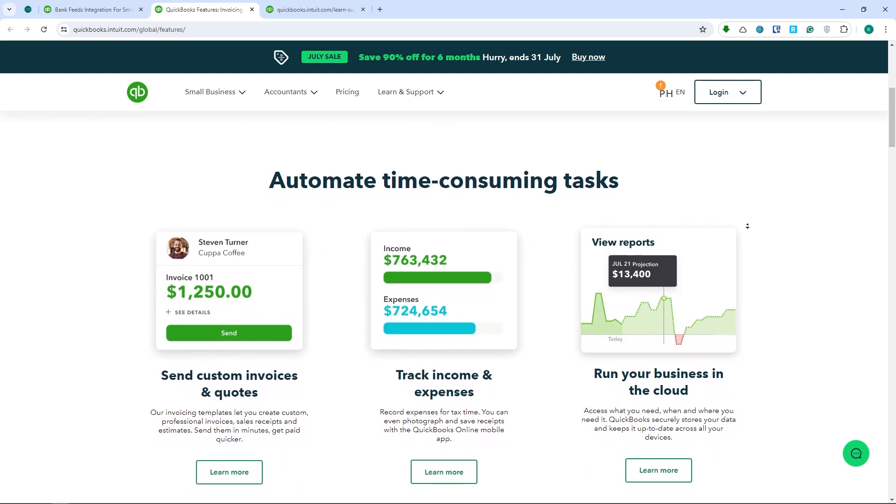
scroll(down, 3)
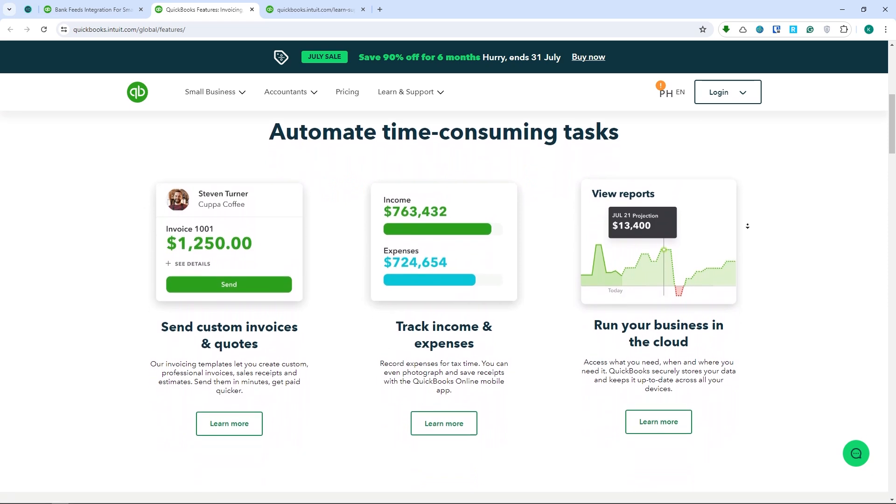
Step: Finish the invoicing, income tracking and cloud cards, then go to the QuickBooks Support page
scroll(down, 3)
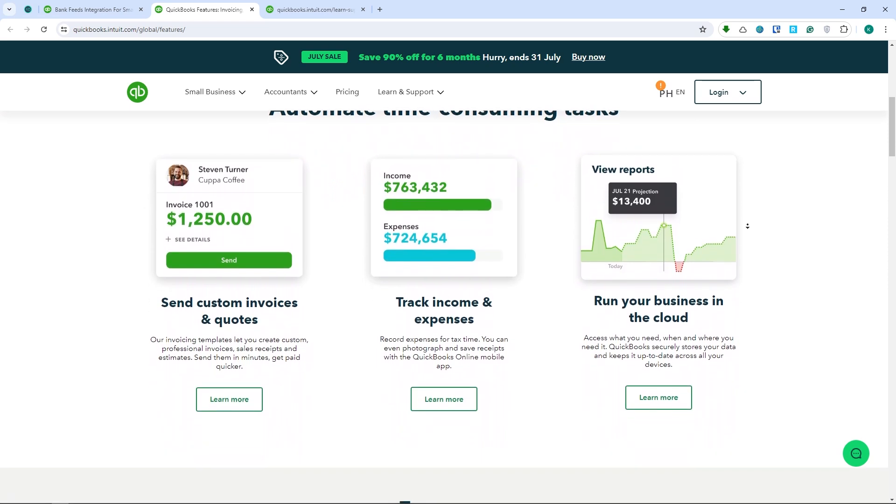
scroll(down, 3)
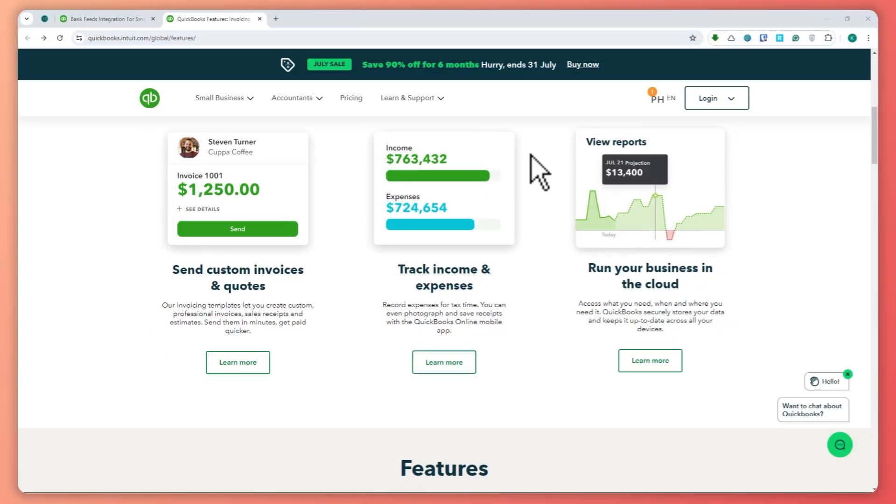
click(407, 97)
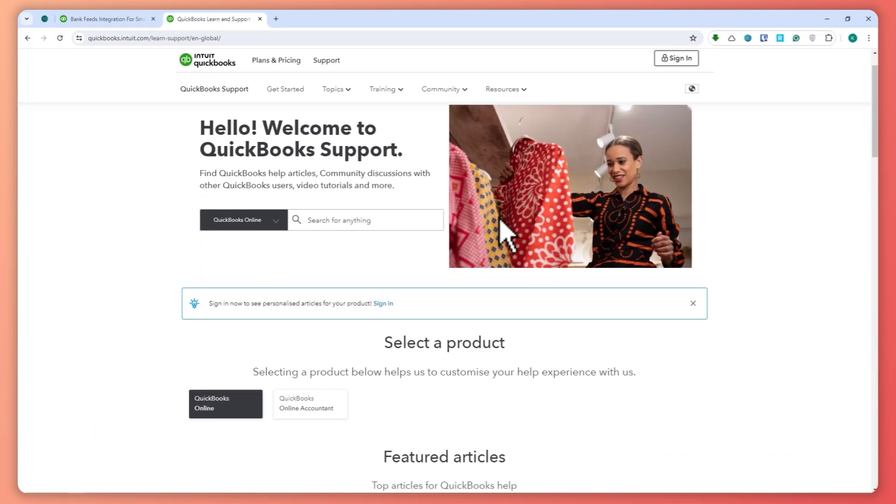
Step: Bring the Simple Start, Essentials, Plus and Advanced plan cards and prices into view
scroll(down, 3)
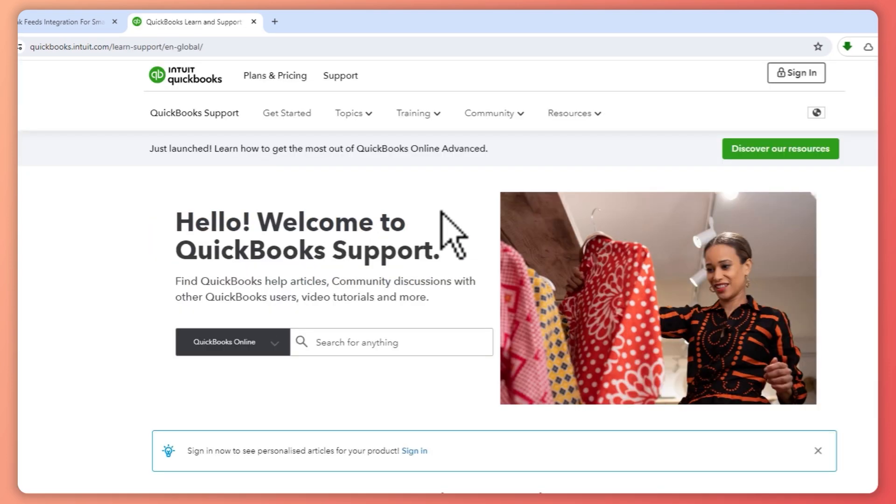
scroll(down, 3)
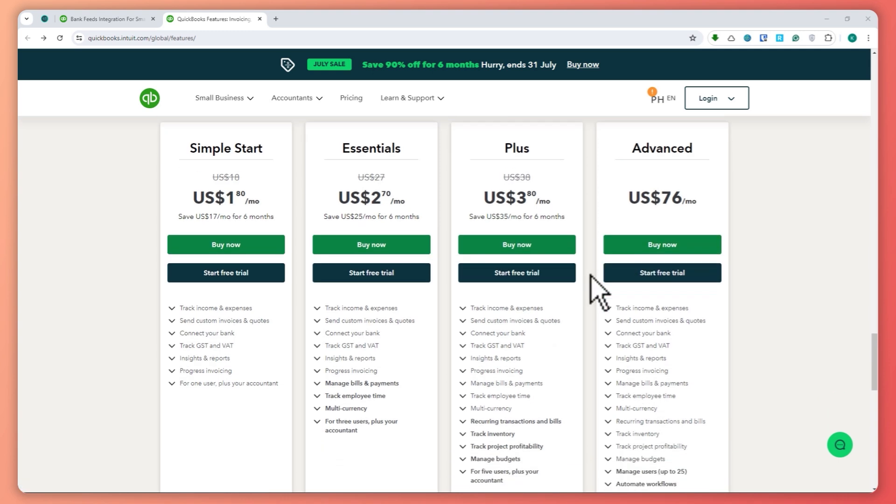
scroll(down, 3)
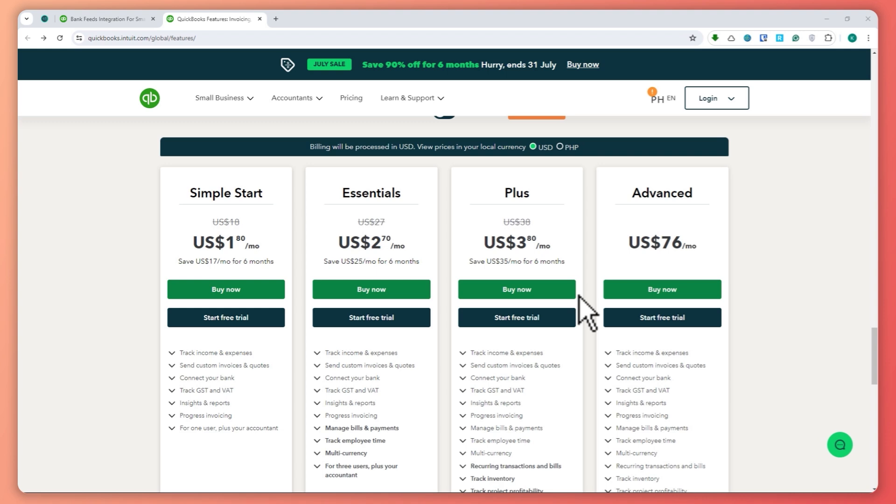
scroll(down, 3)
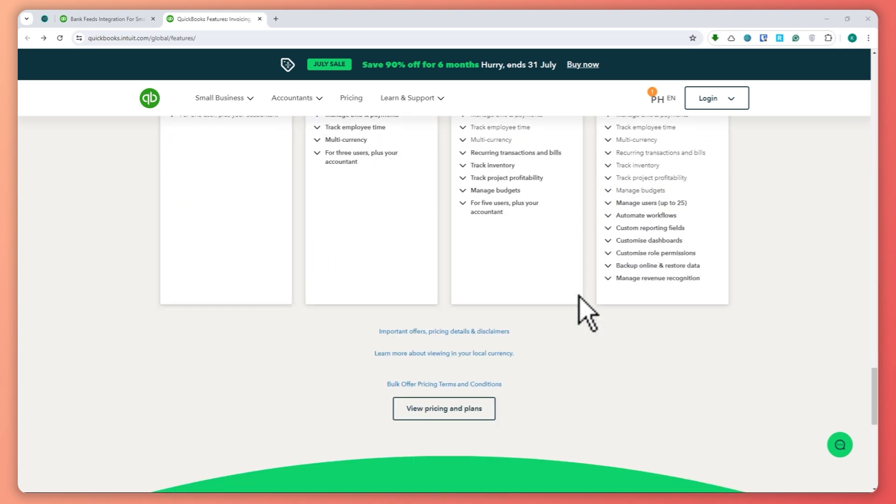
scroll(down, 3)
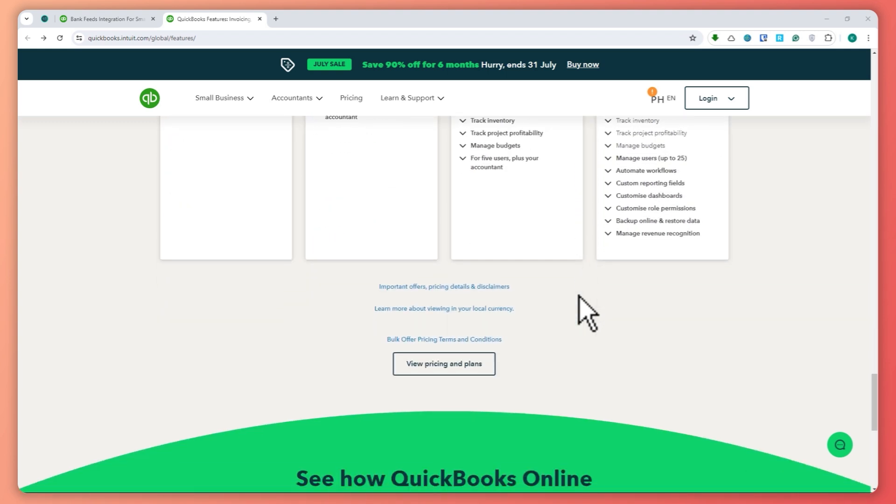
scroll(down, 3)
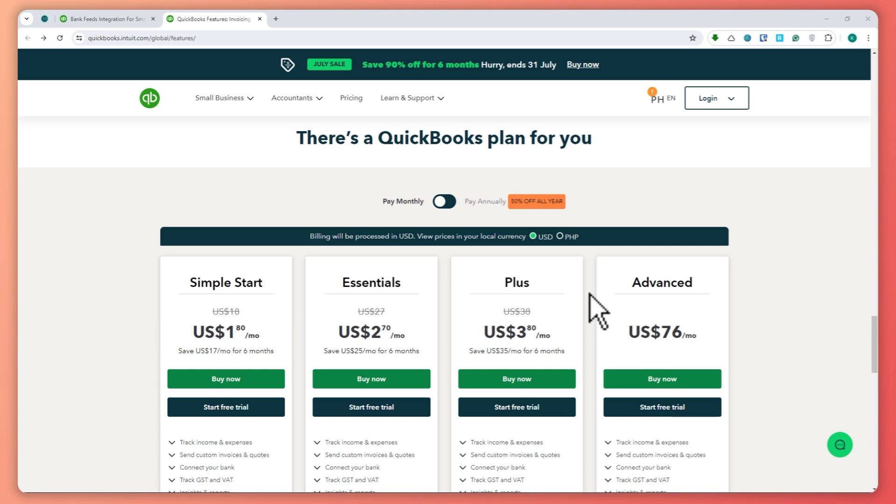
Step: Scroll along the pricing cards to the Simple Start and Essentials plan names
scroll(down, 3)
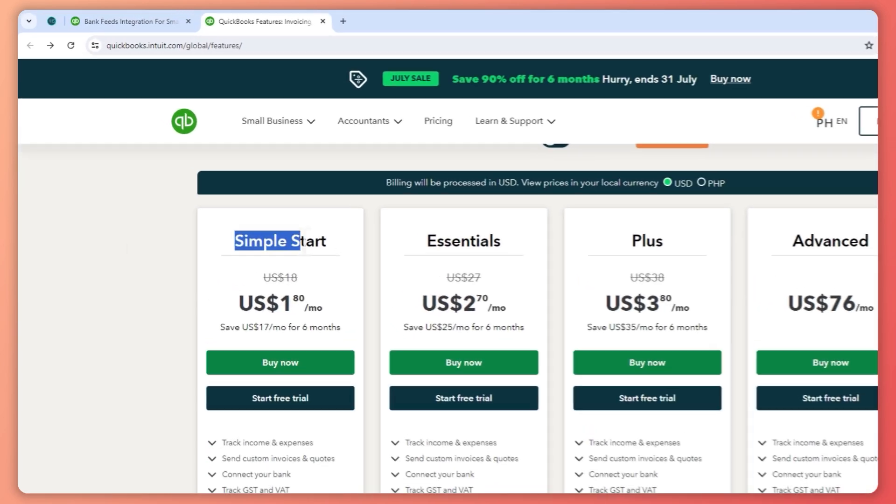
scroll(down, 3)
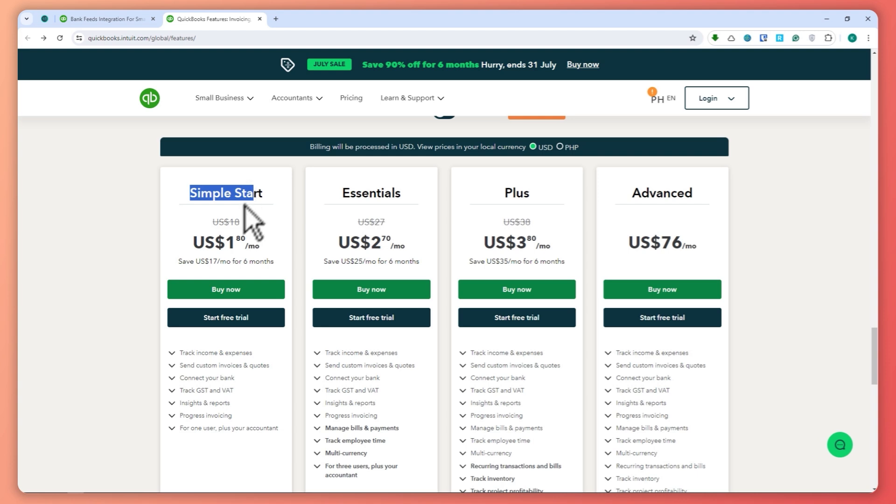
scroll(down, 3)
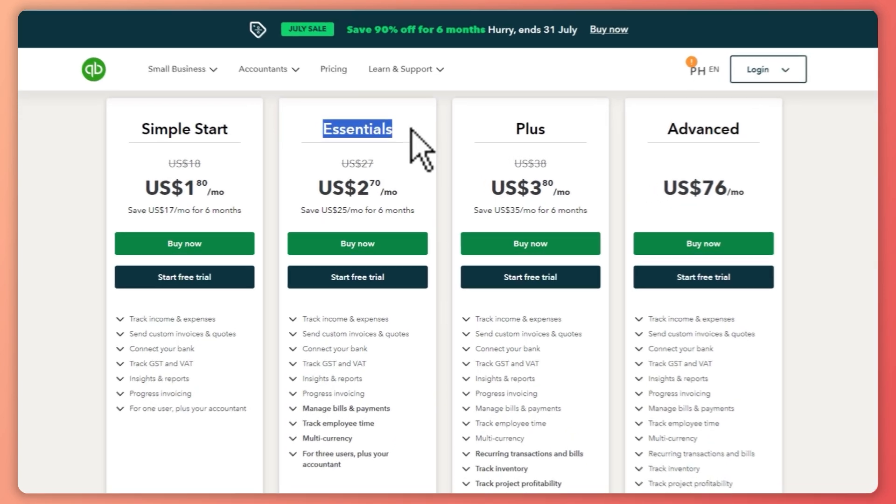
scroll(down, 3)
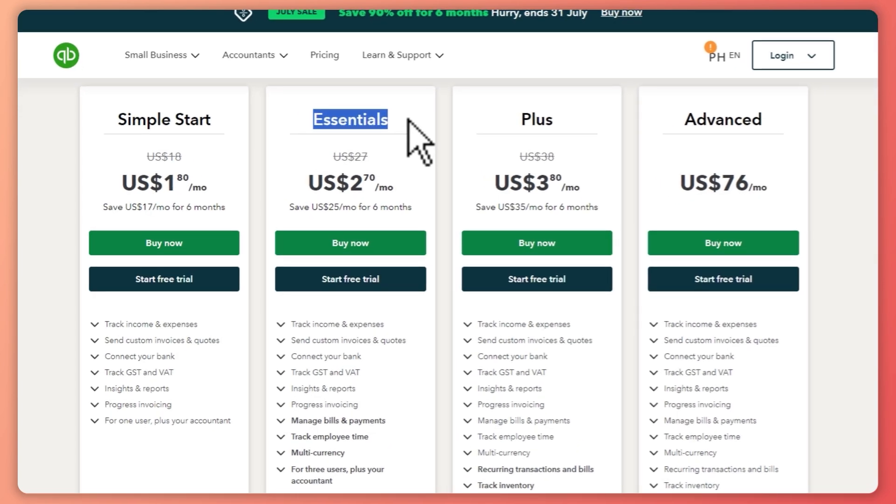